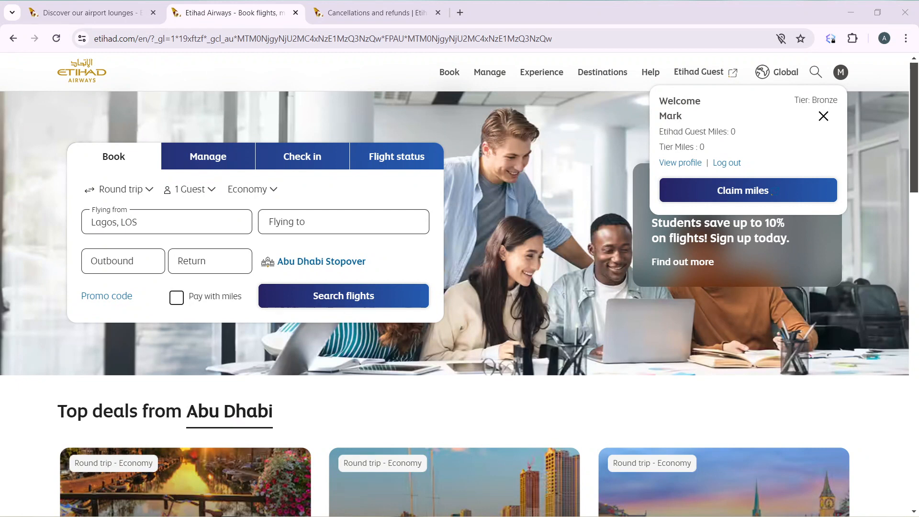
mouse_move(760, 165)
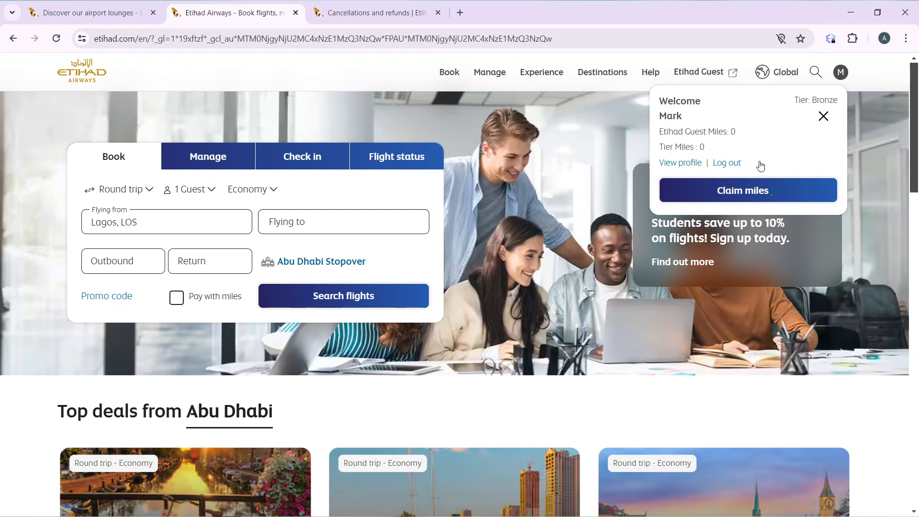
- Close the account welcome summary so the Lagos flight search is visible
click(824, 115)
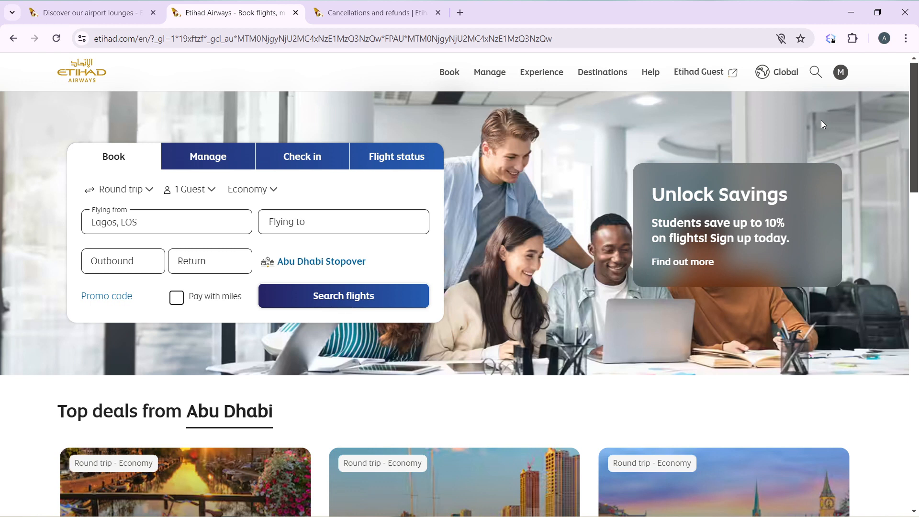
mouse_move(188, 179)
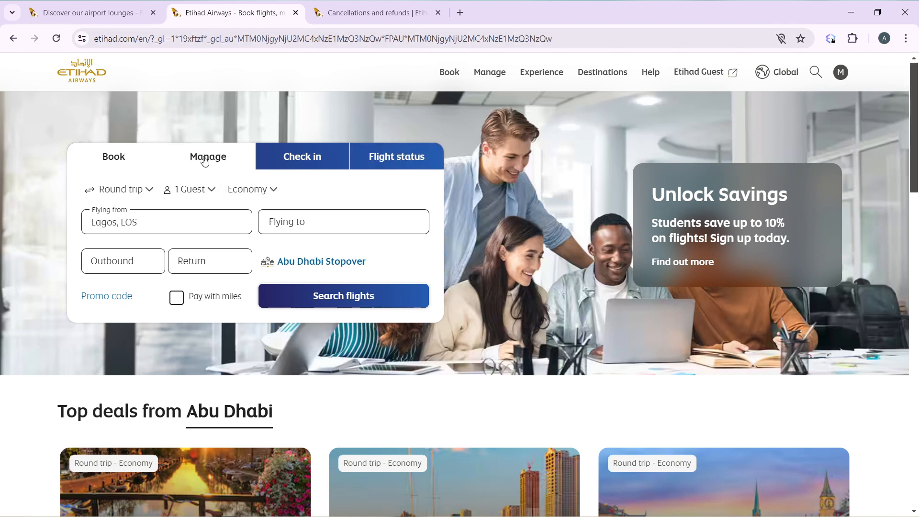
mouse_move(205, 163)
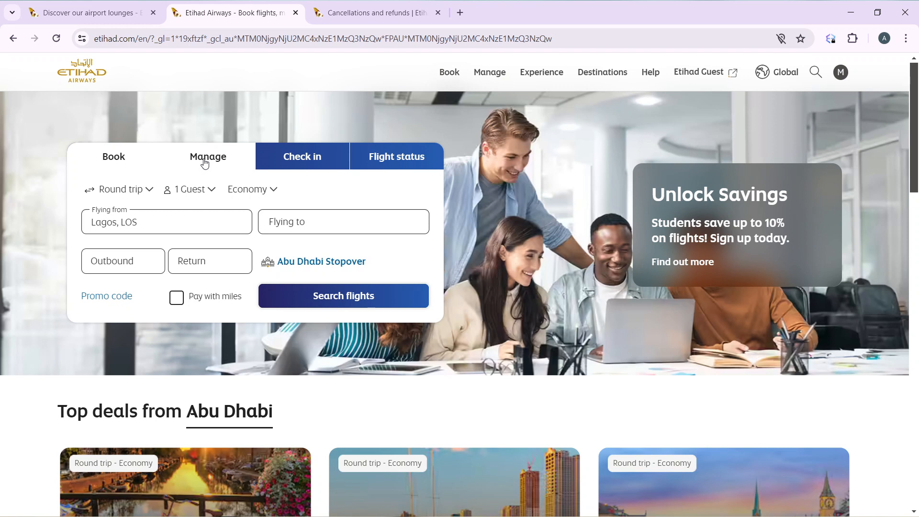
- Switch the booking widget to Manage, showing the booking reference and last name form
click(207, 157)
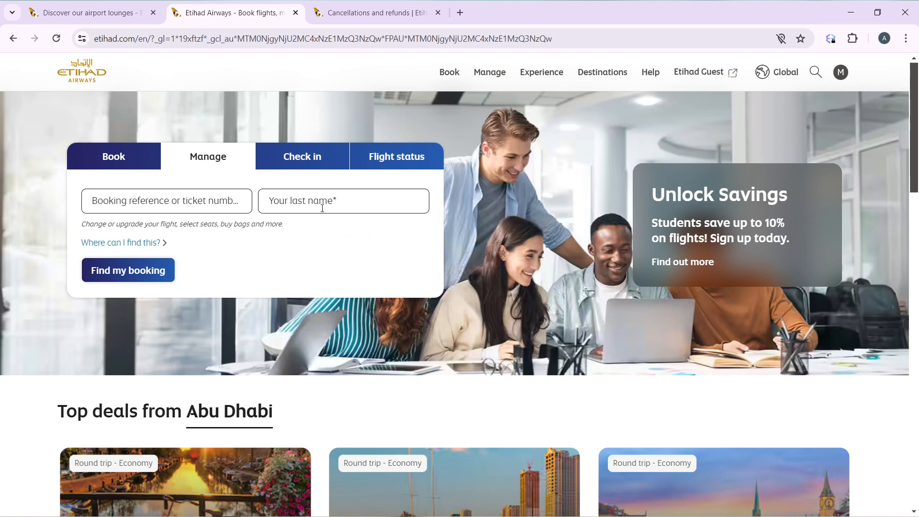
mouse_move(260, 242)
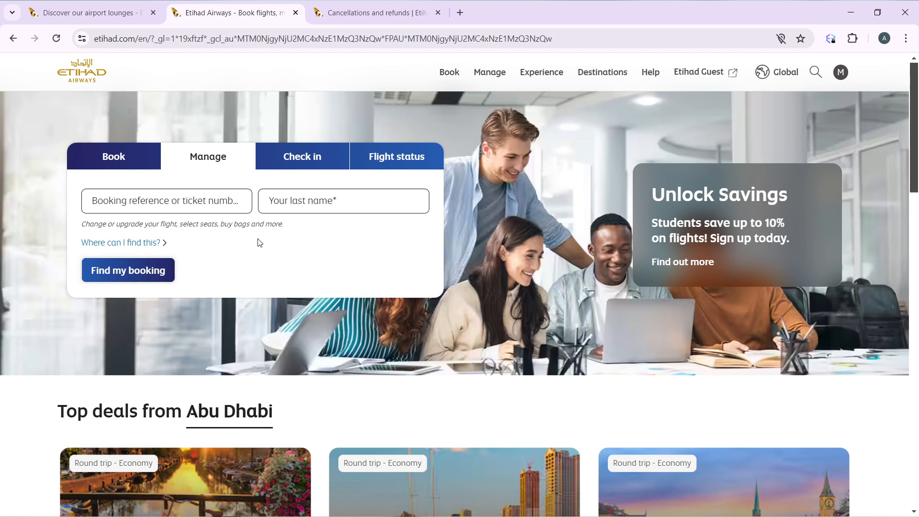
mouse_move(121, 282)
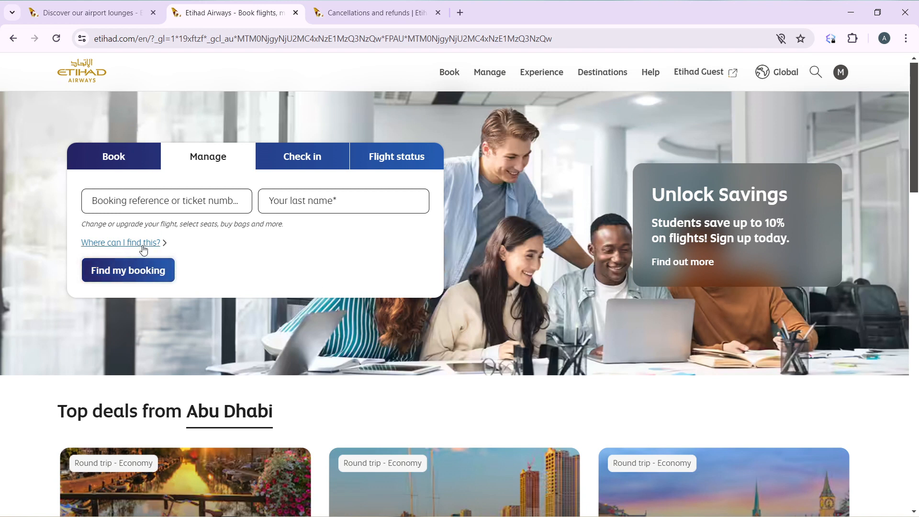
click(120, 243)
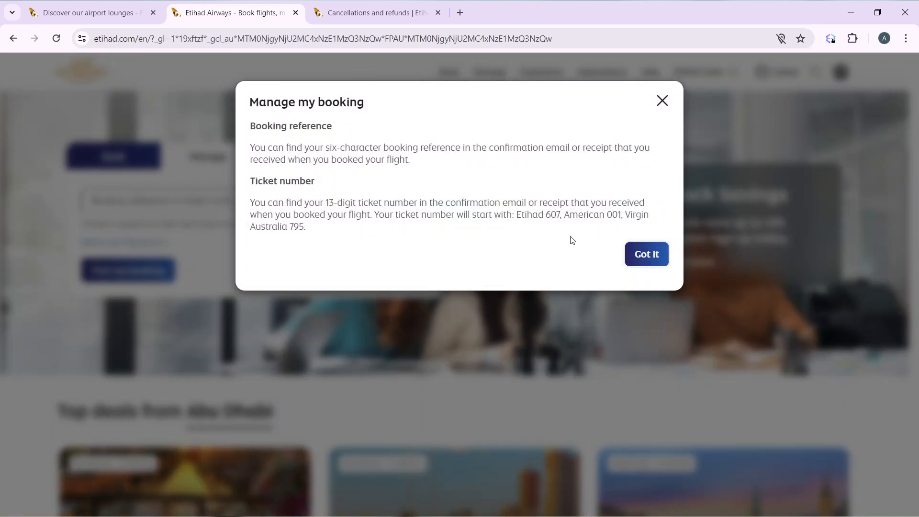
mouse_move(733, 100)
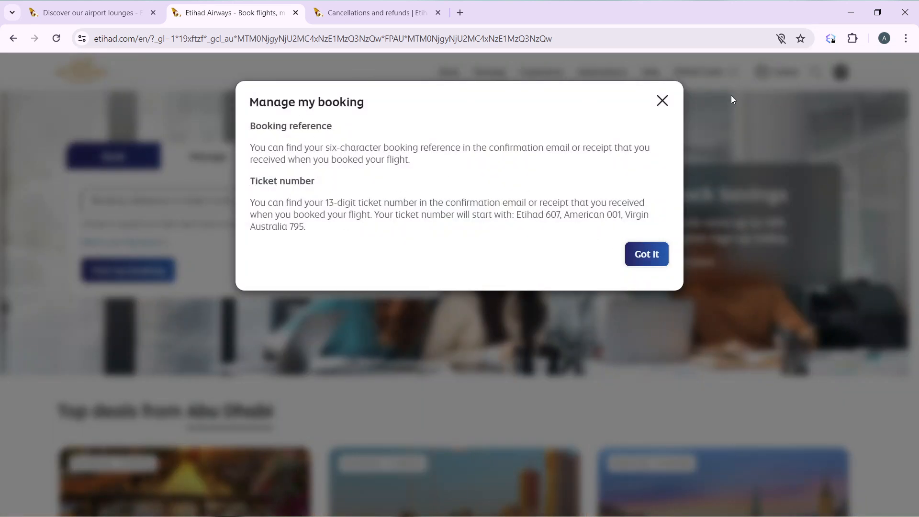
mouse_move(603, 139)
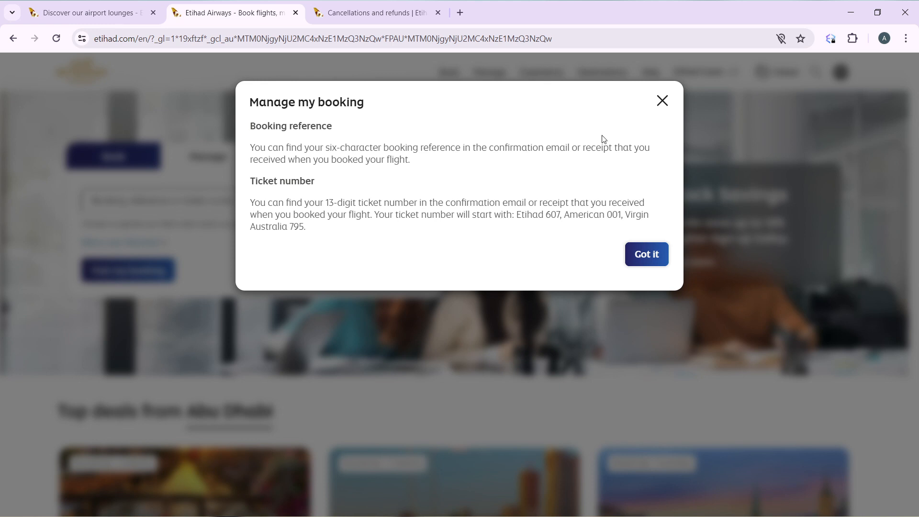
mouse_move(659, 266)
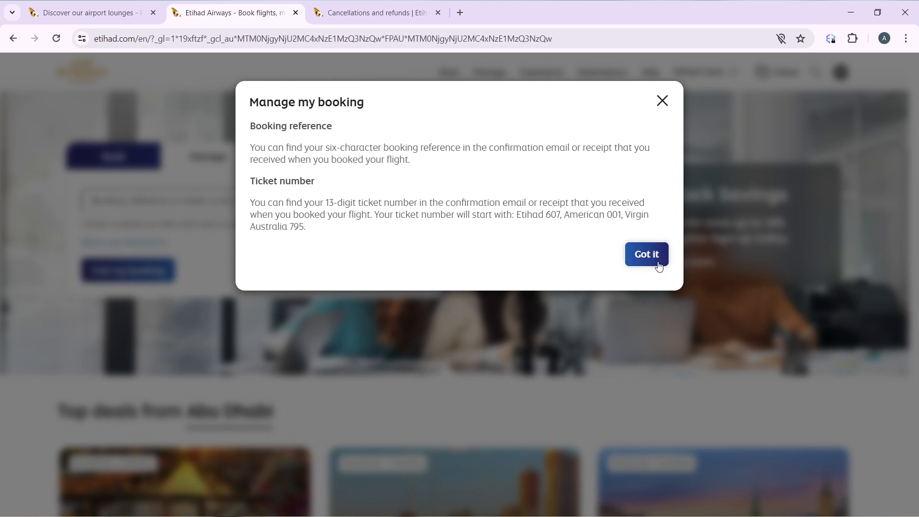
click(647, 255)
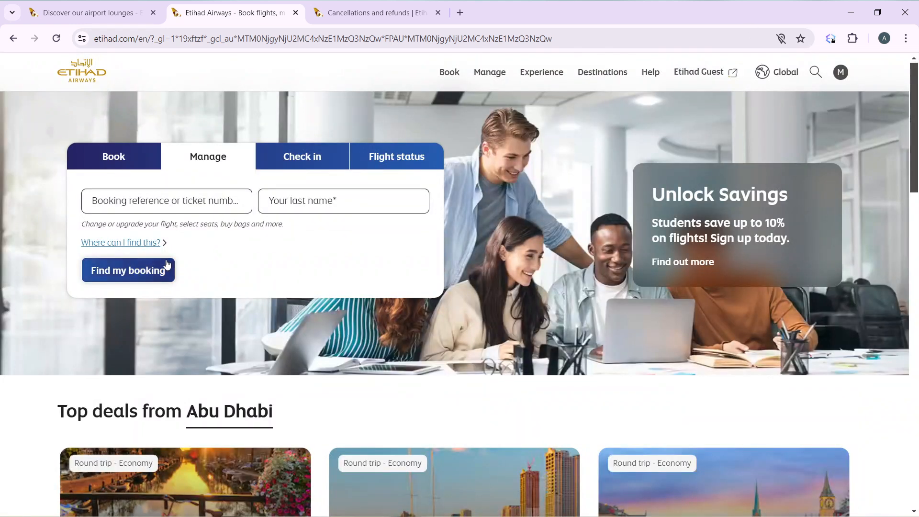
mouse_move(356, 319)
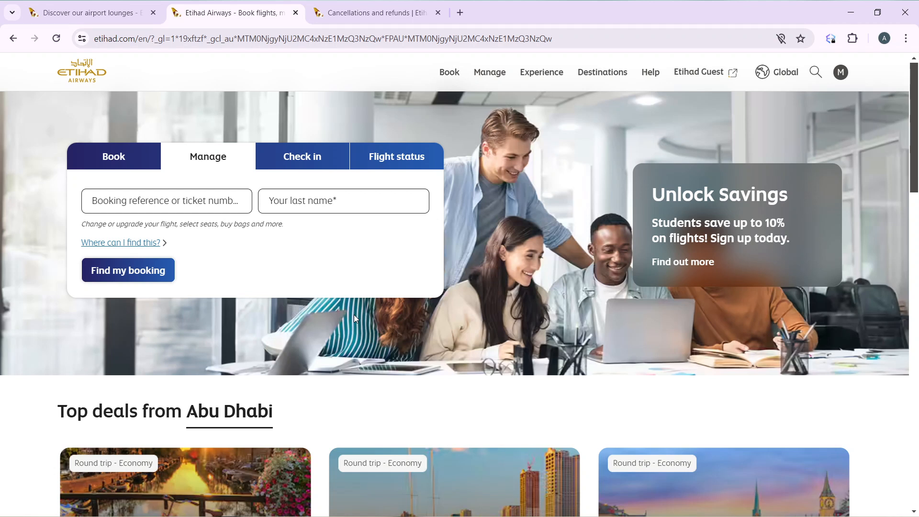
mouse_move(534, 108)
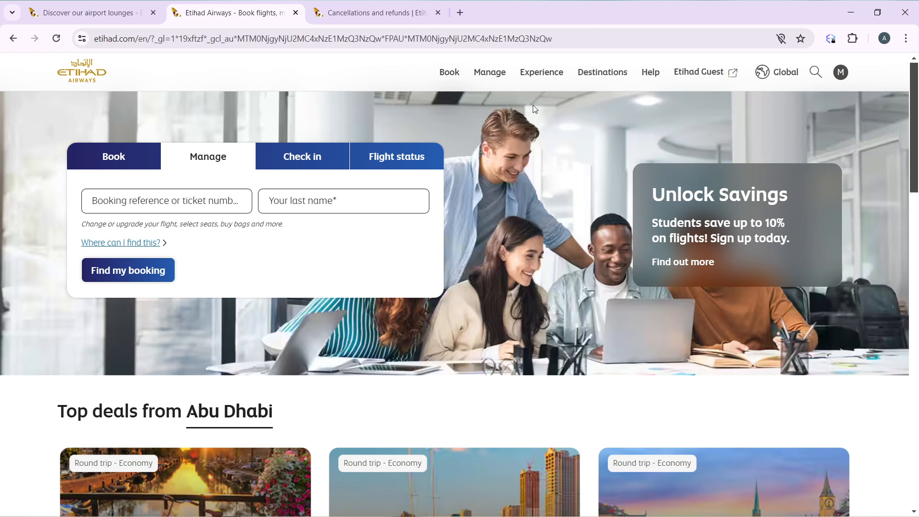
- Go to View or change booking from the Manage menu, listing the Abu Dhabi–London bookings
click(489, 72)
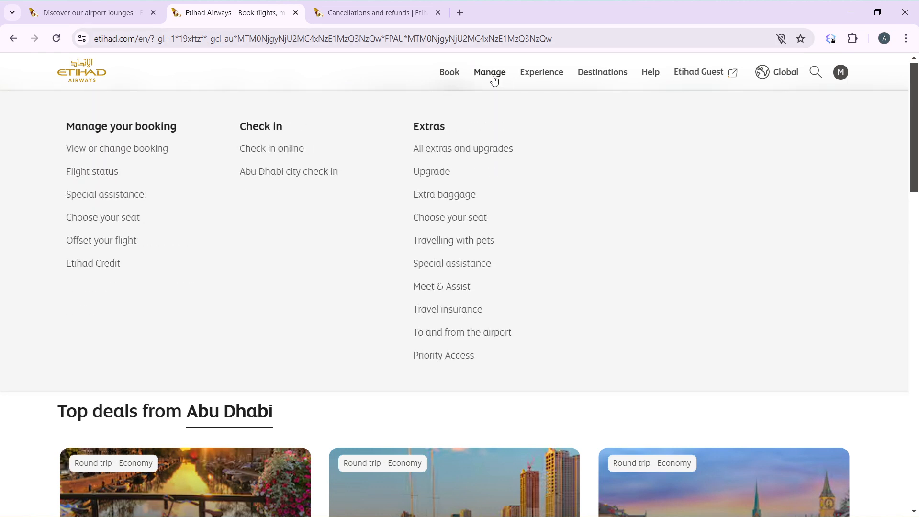
mouse_move(356, 130)
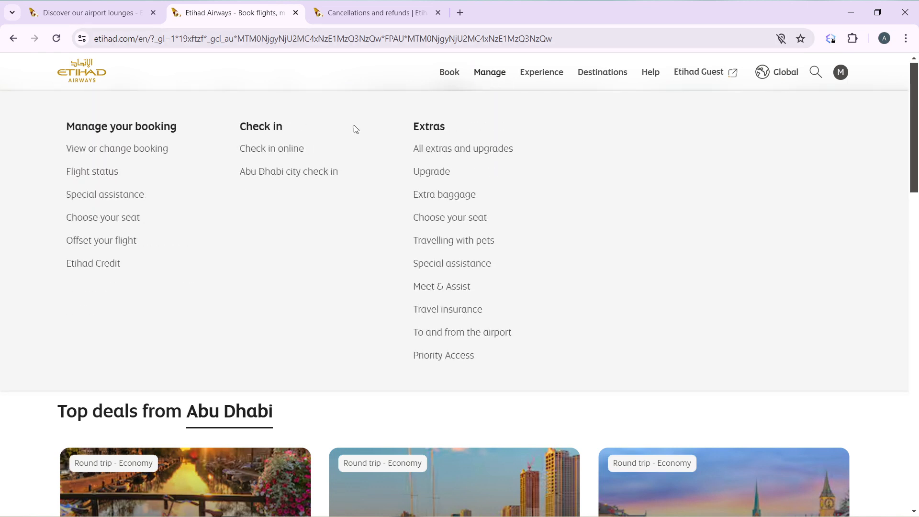
click(117, 148)
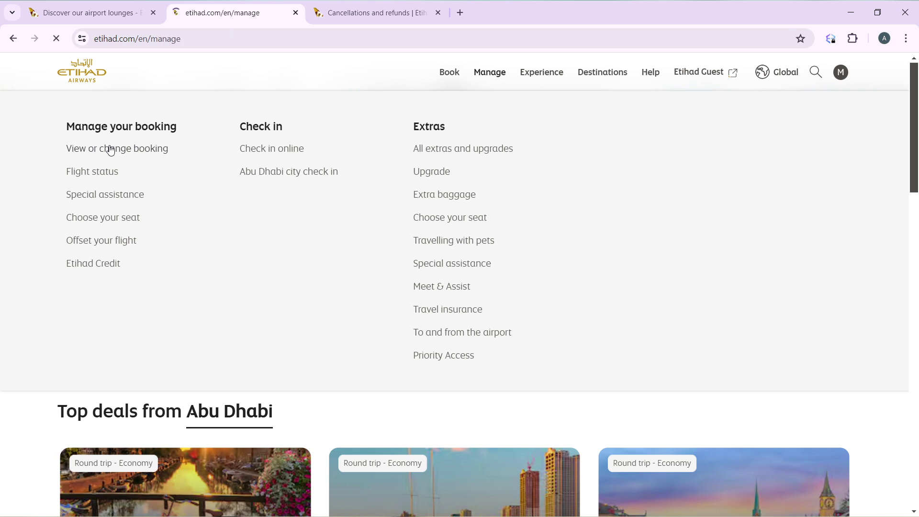
click(116, 149)
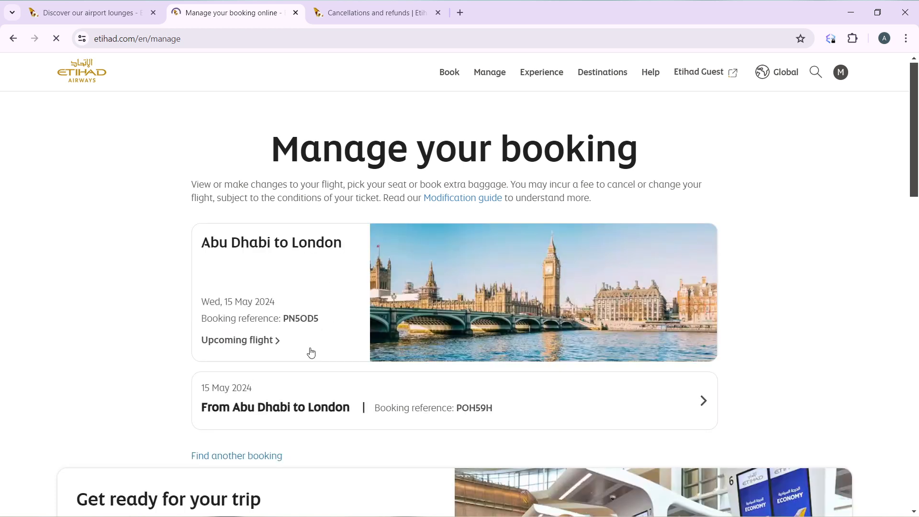
mouse_move(274, 344)
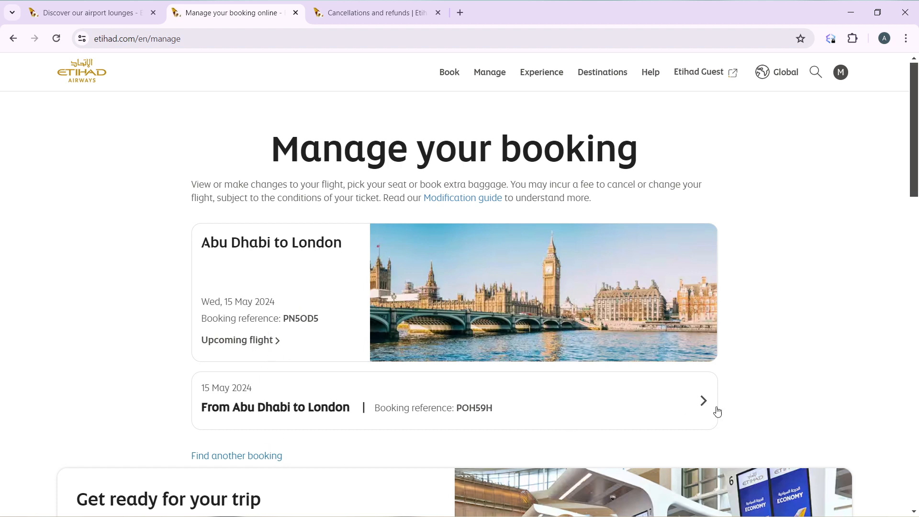
click(703, 400)
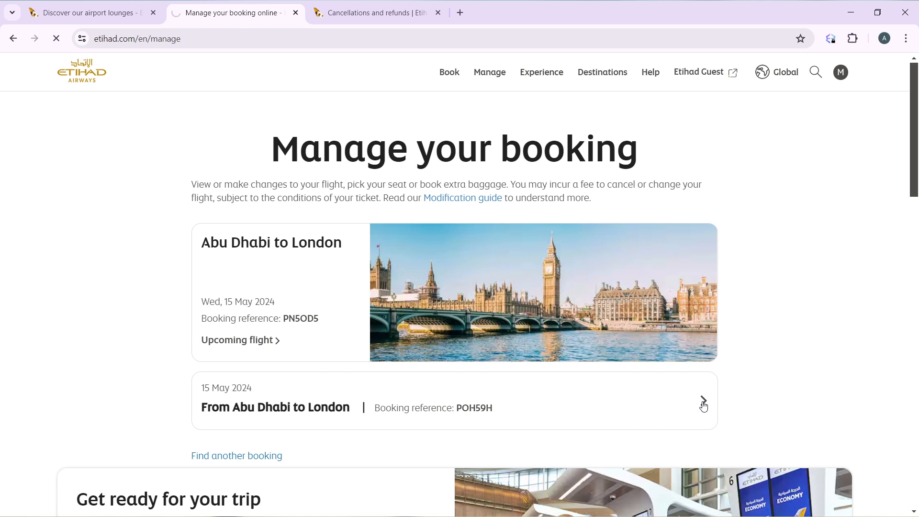
click(703, 402)
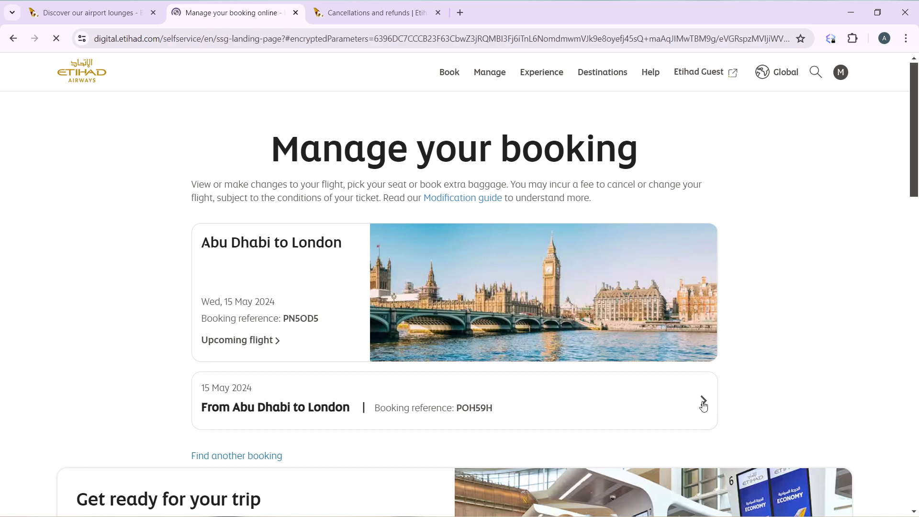
click(702, 399)
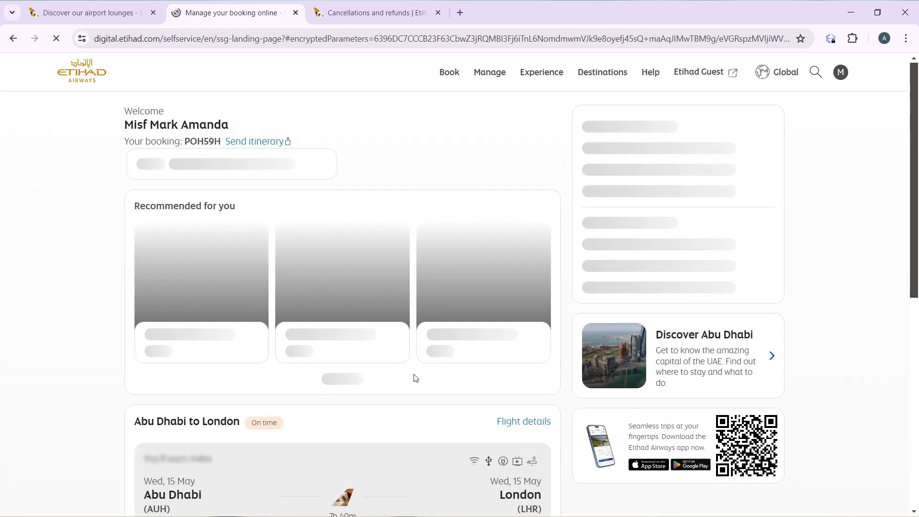
- Start Select your seat for the adult passenger, which lands on an unexpected-error page
scroll(down, 3)
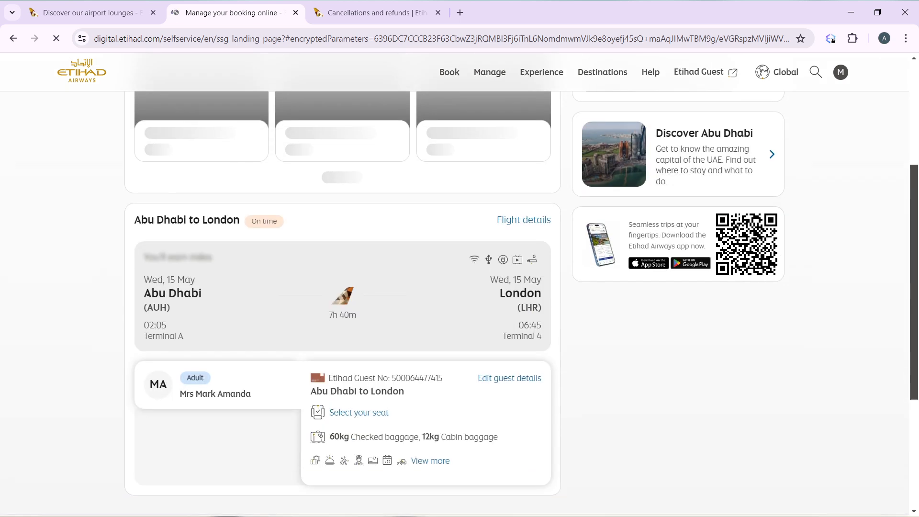
scroll(down, 3)
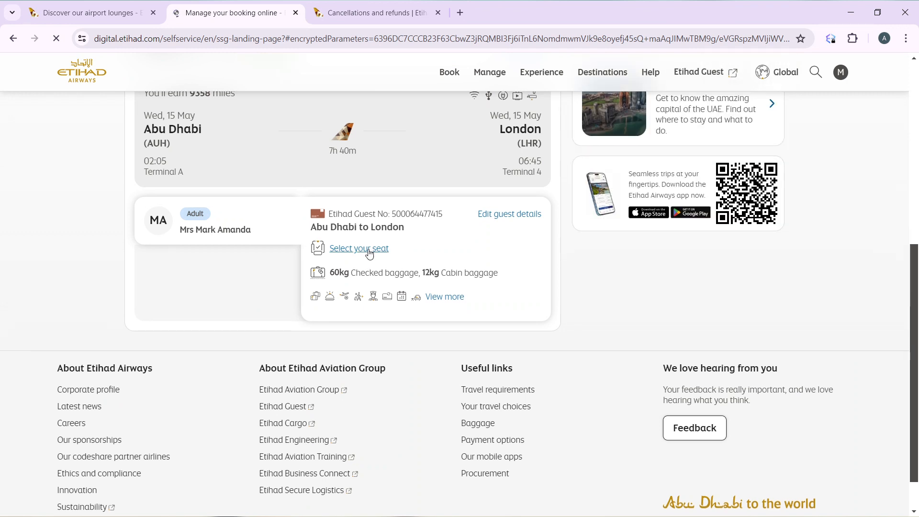
click(359, 249)
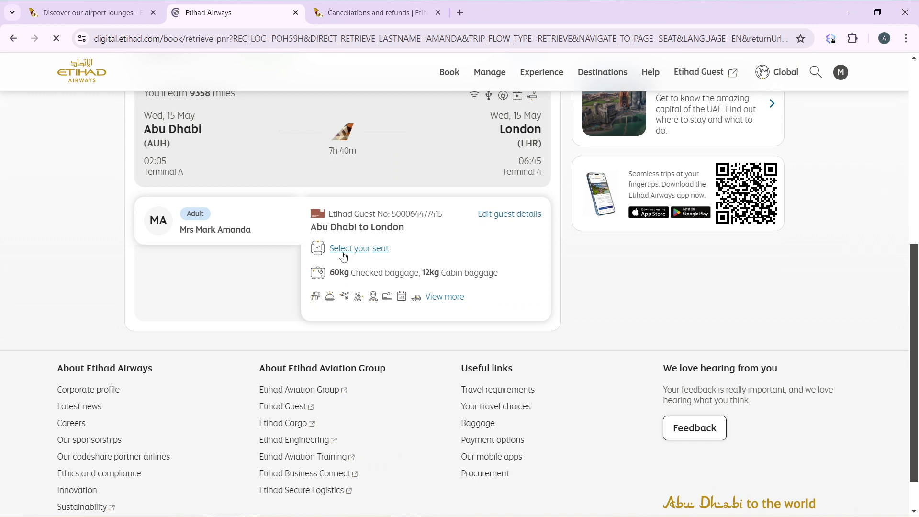
click(358, 249)
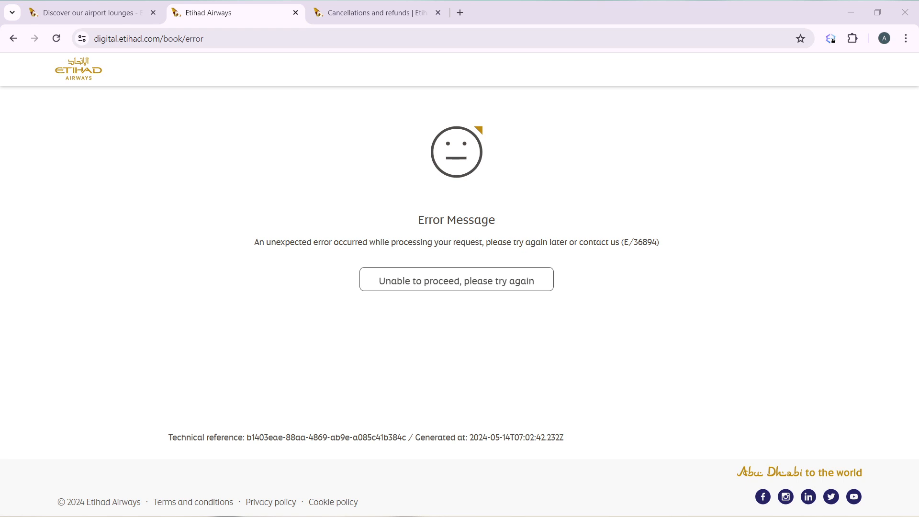
mouse_move(616, 341)
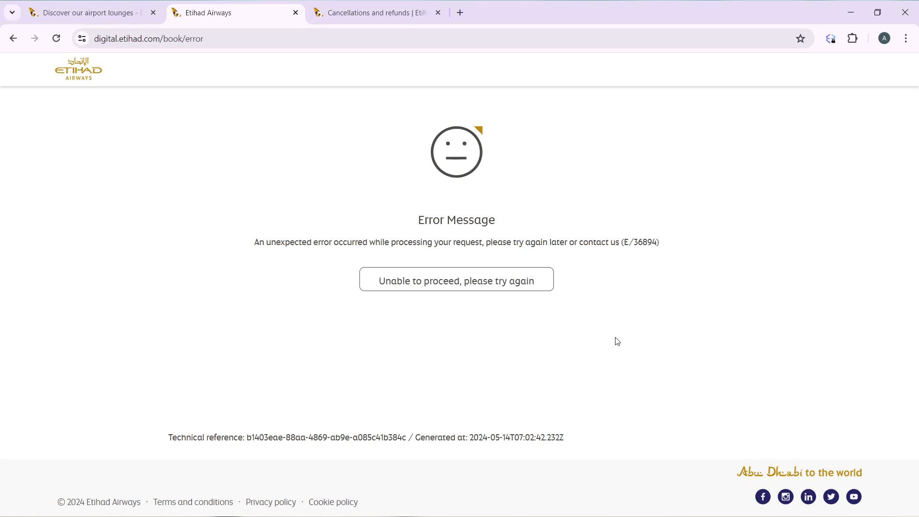
mouse_move(801, 341)
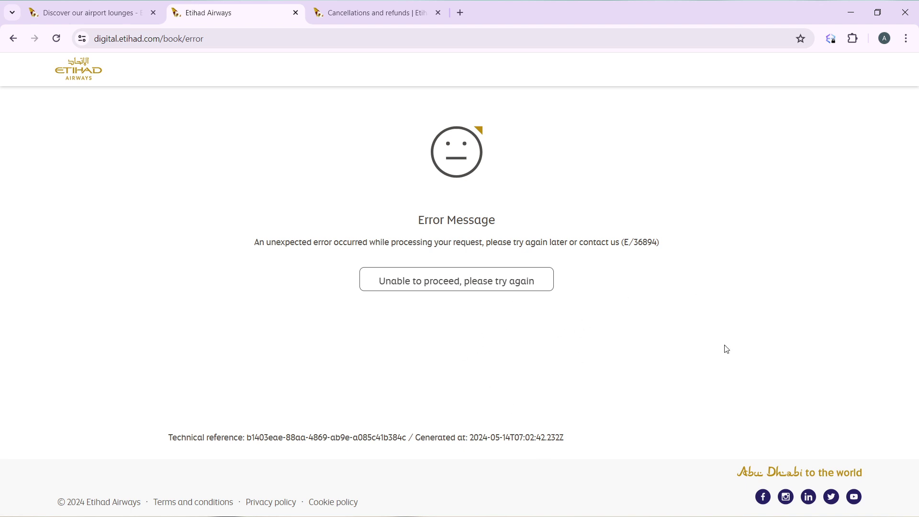
mouse_move(737, 352)
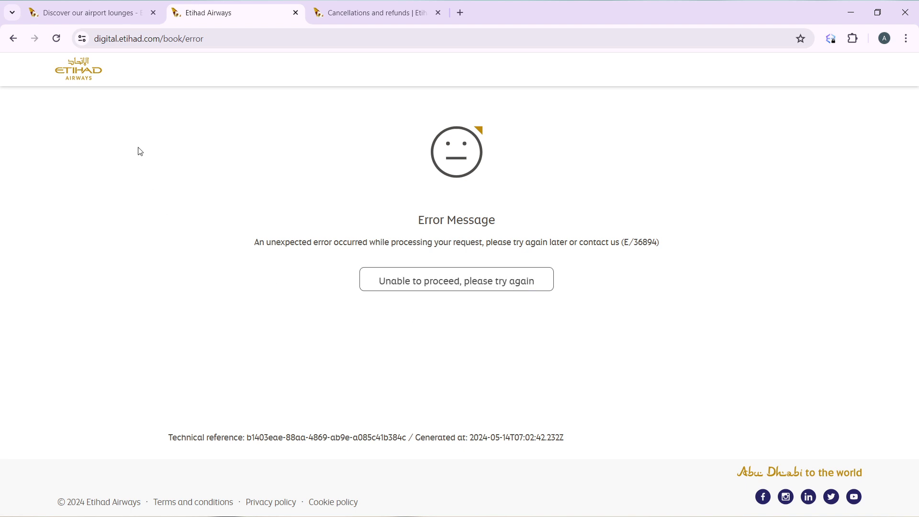
- Go back from the unexpected-error page using the browser Back button
click(13, 38)
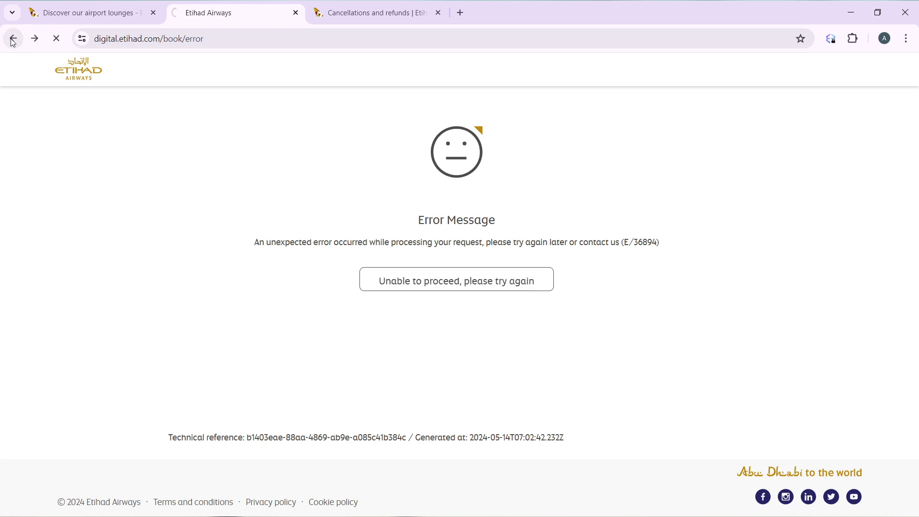